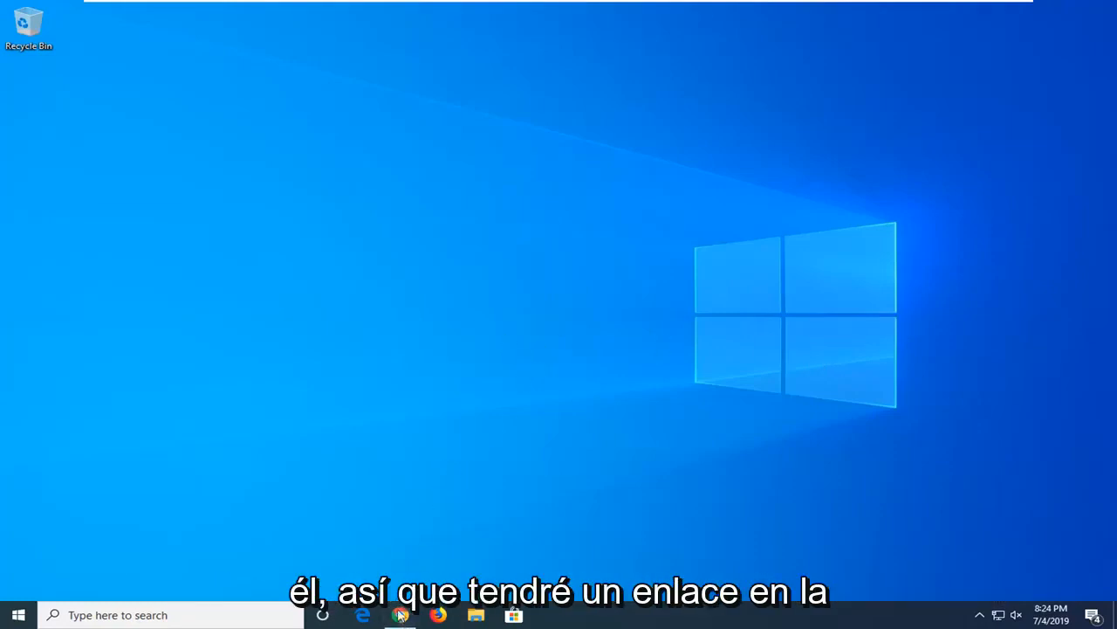
Step: Launch Google Chrome from the taskbar onto Microsoft's DirectX download page
click(400, 615)
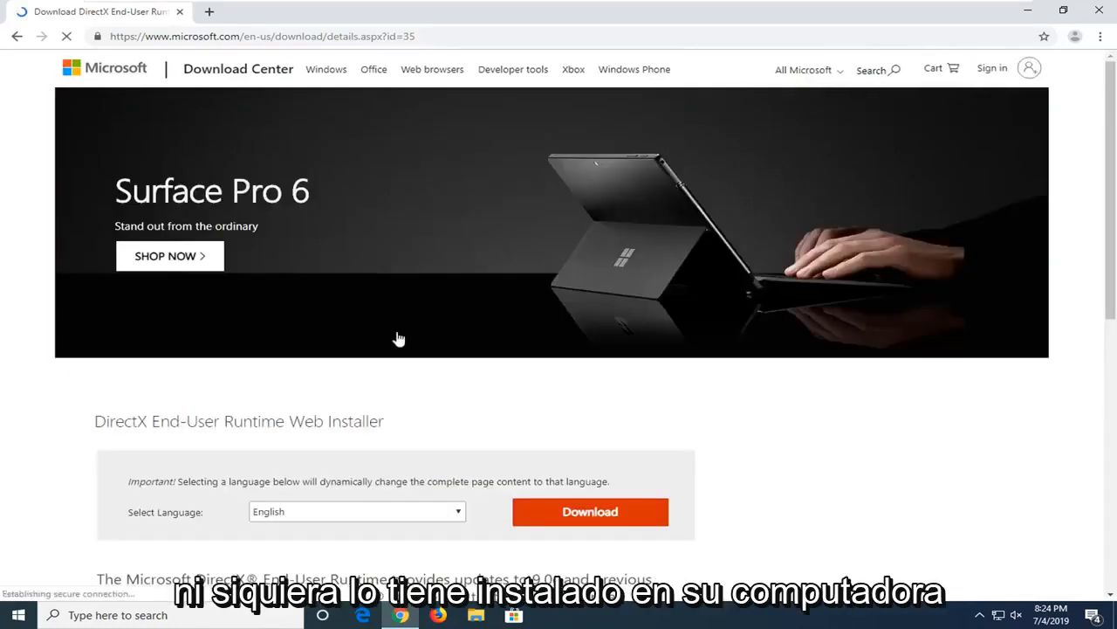
scroll(down, 3)
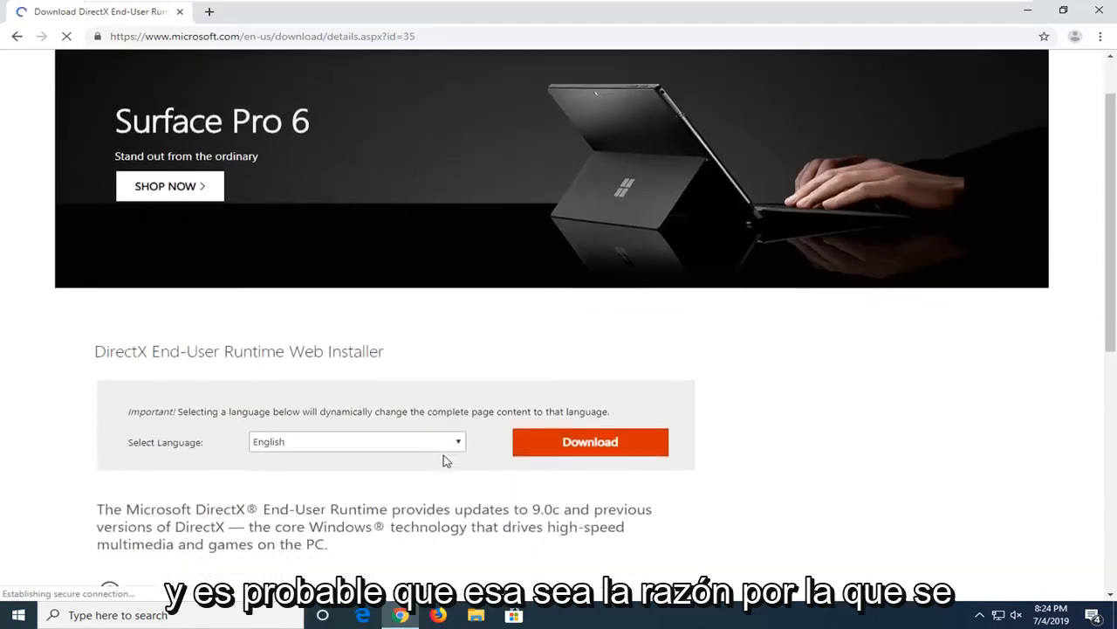
scroll(down, 3)
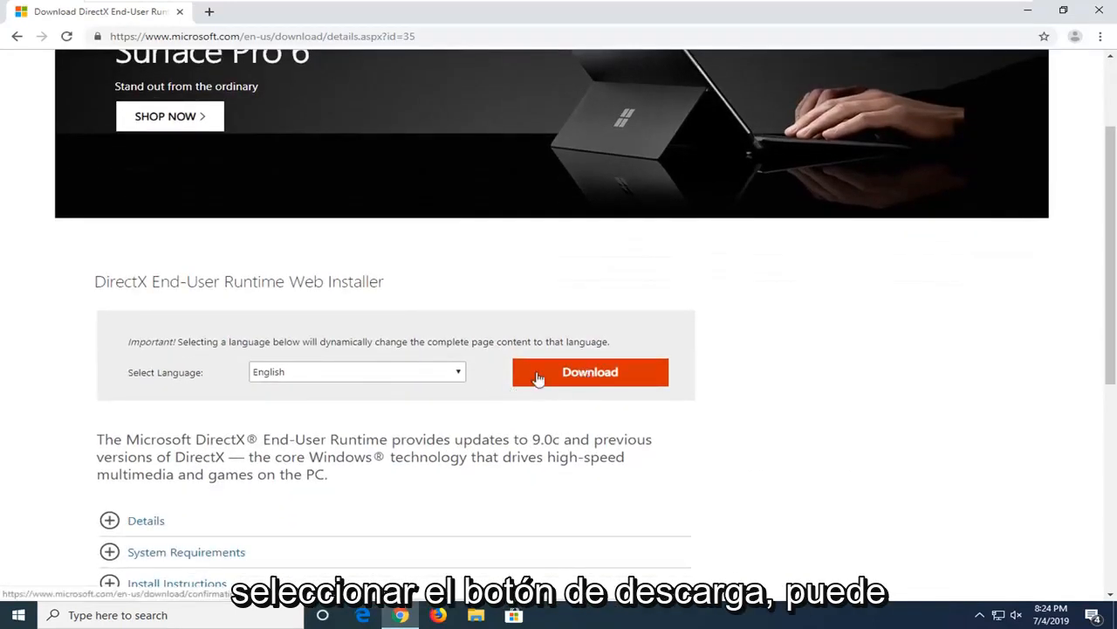
Step: Start the DirectX web installer download, declining the MSN homepage and Bing extras
click(590, 371)
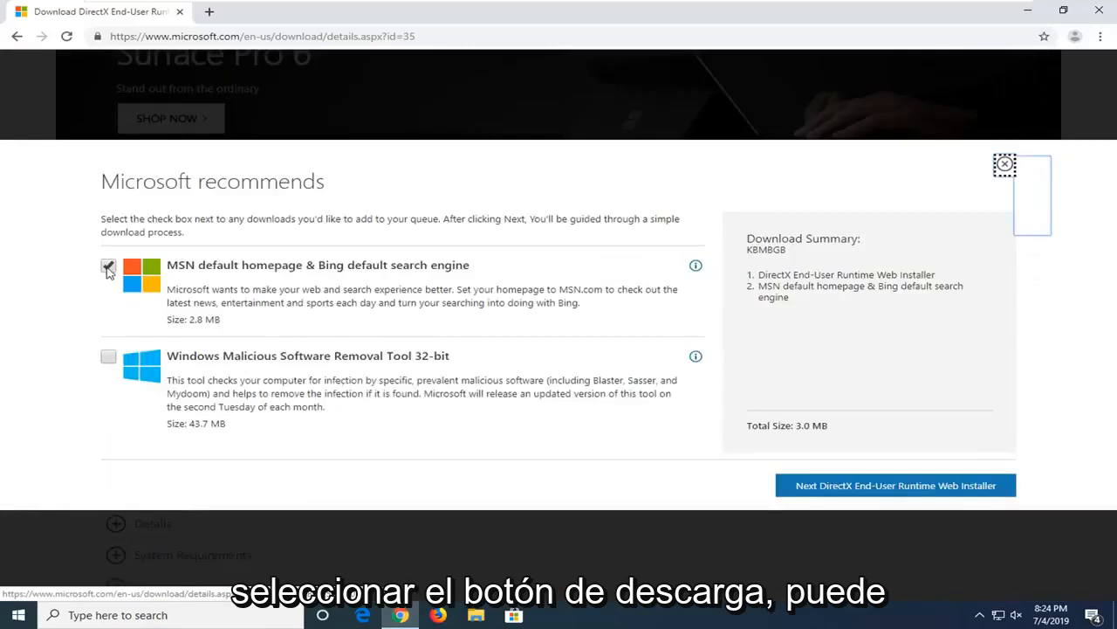
click(108, 266)
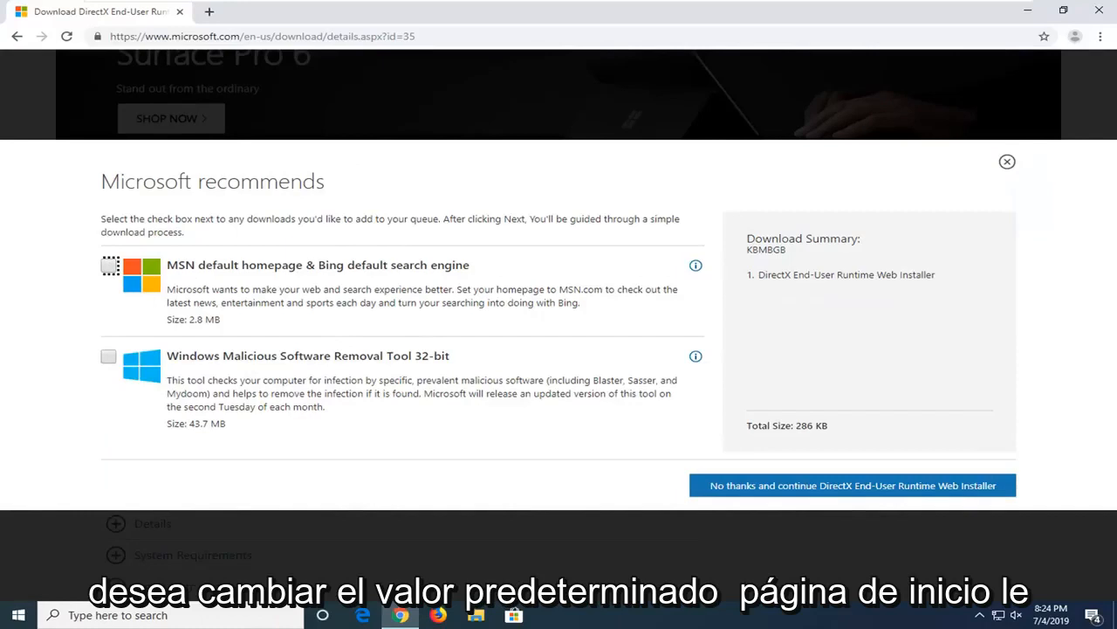
mouse_move(537, 342)
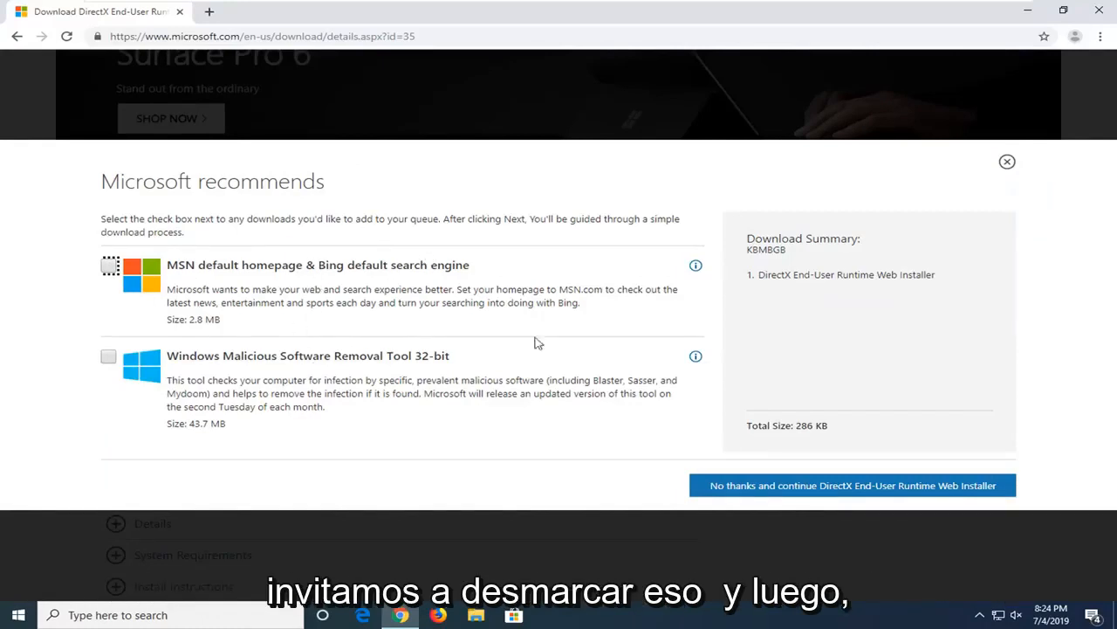
mouse_move(828, 485)
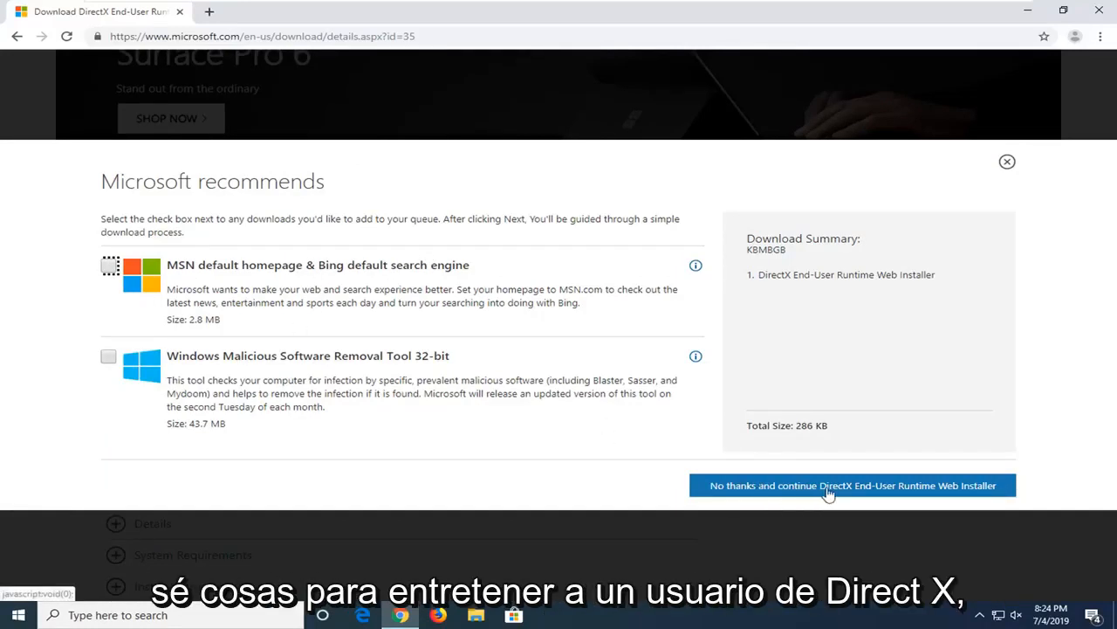
mouse_move(888, 490)
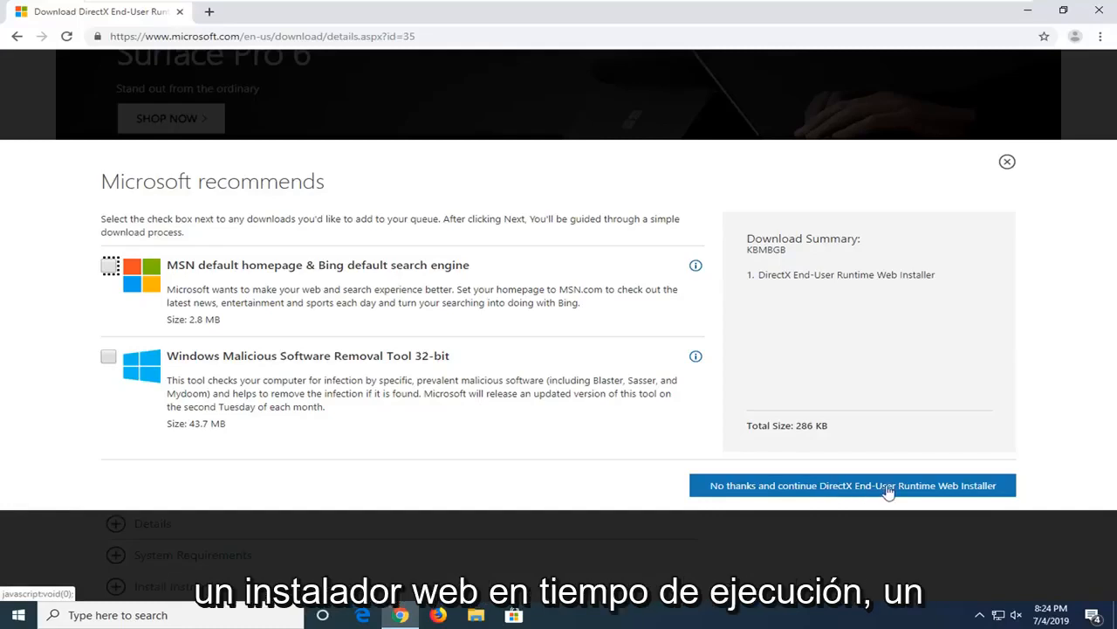
click(851, 486)
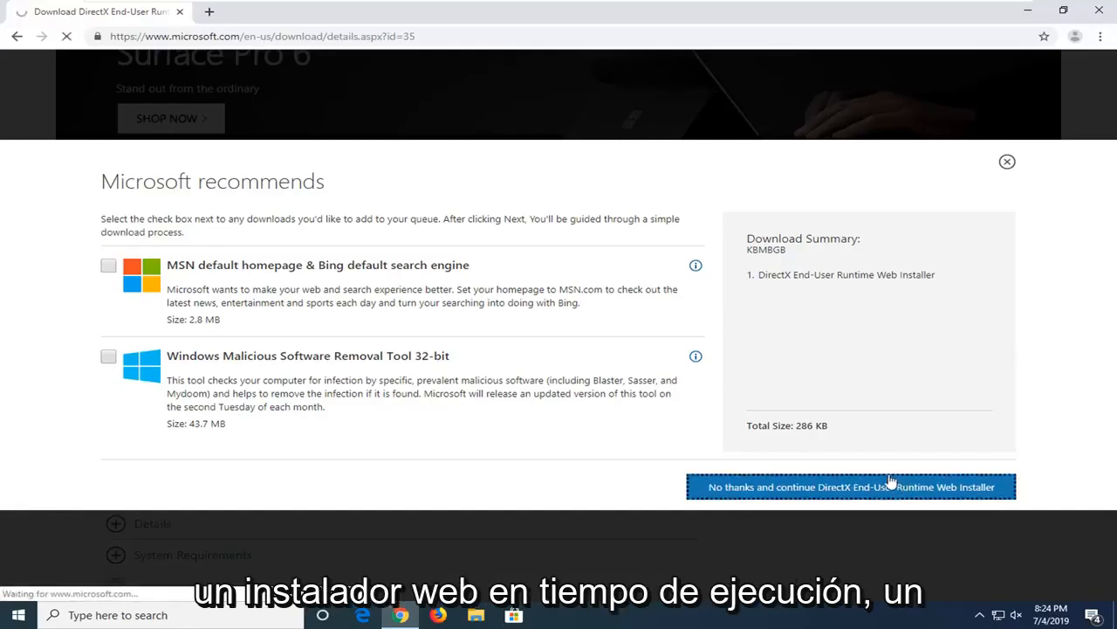
click(850, 486)
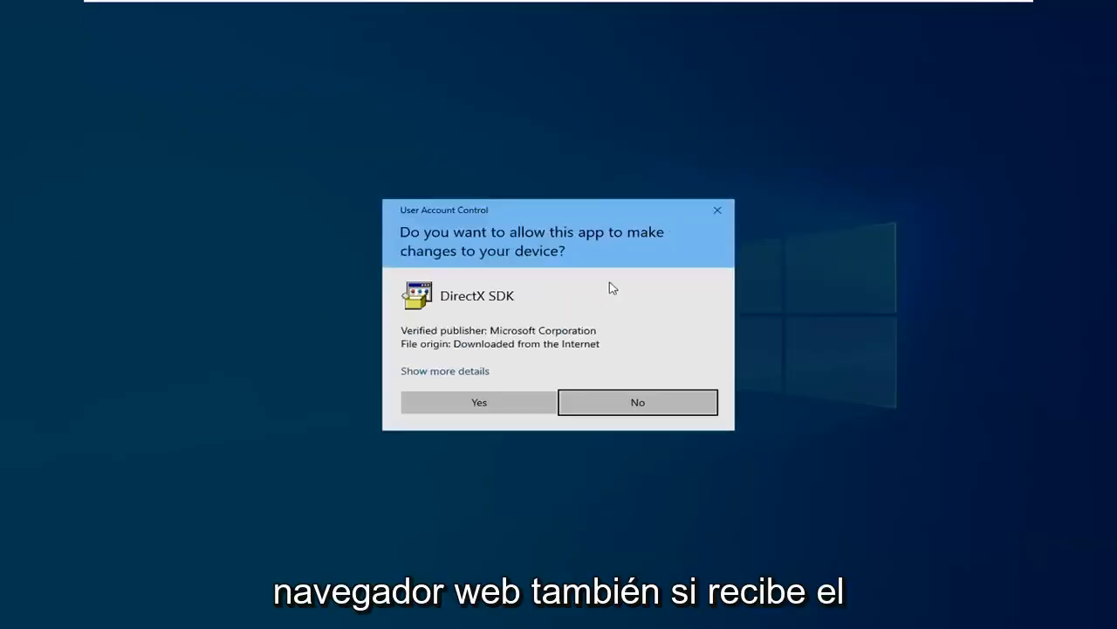
Step: Allow setup through User Account Control and accept the DirectX license agreement
click(478, 402)
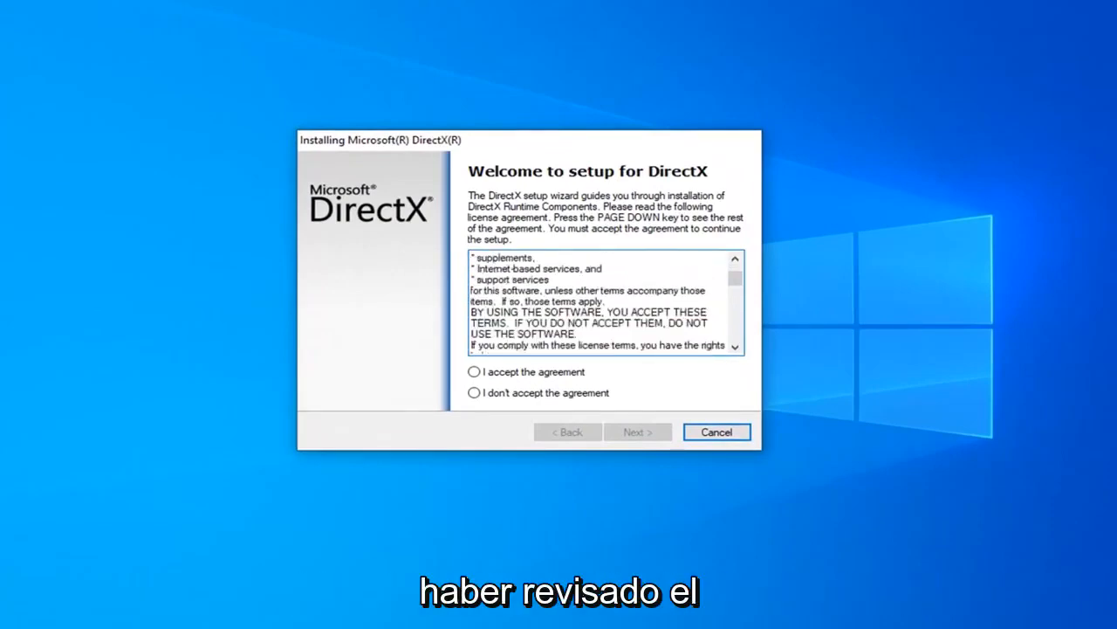
scroll(up, 3)
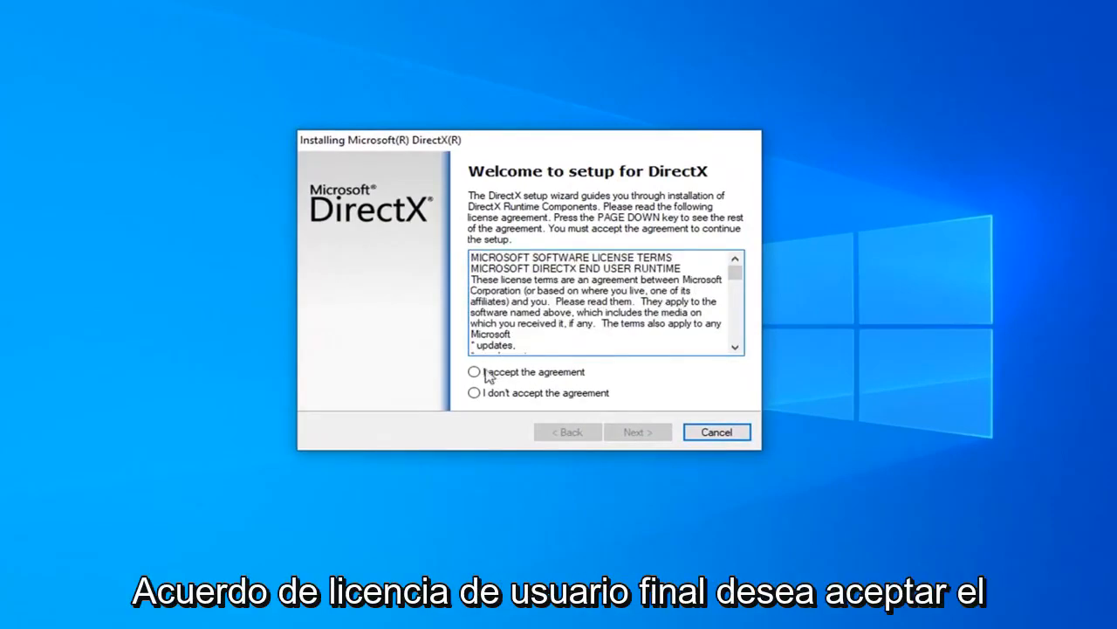
click(637, 431)
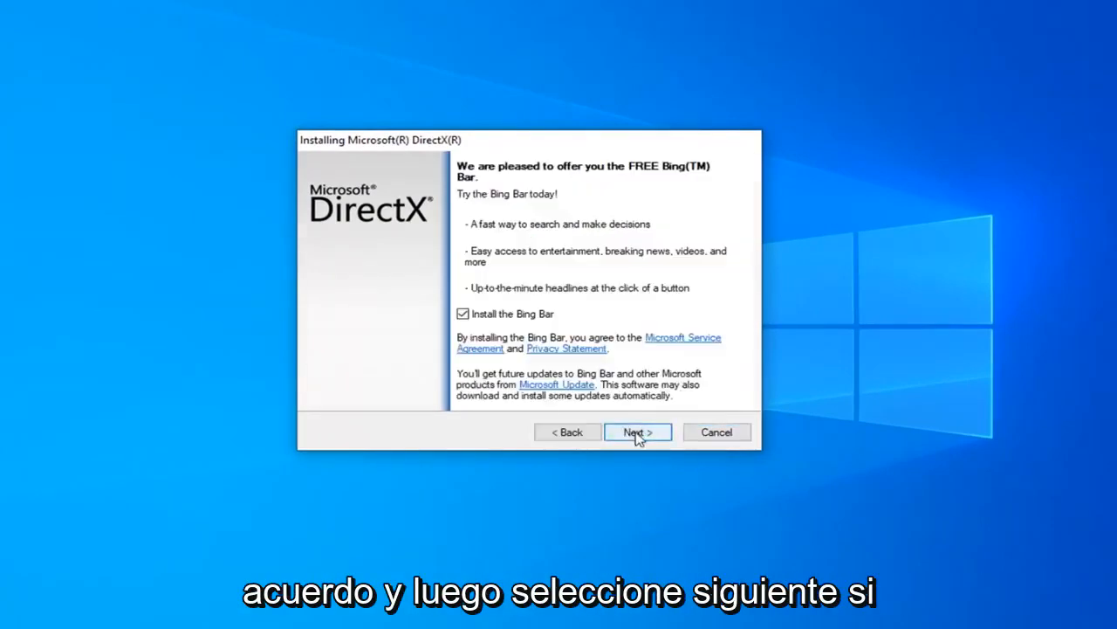
mouse_move(509, 321)
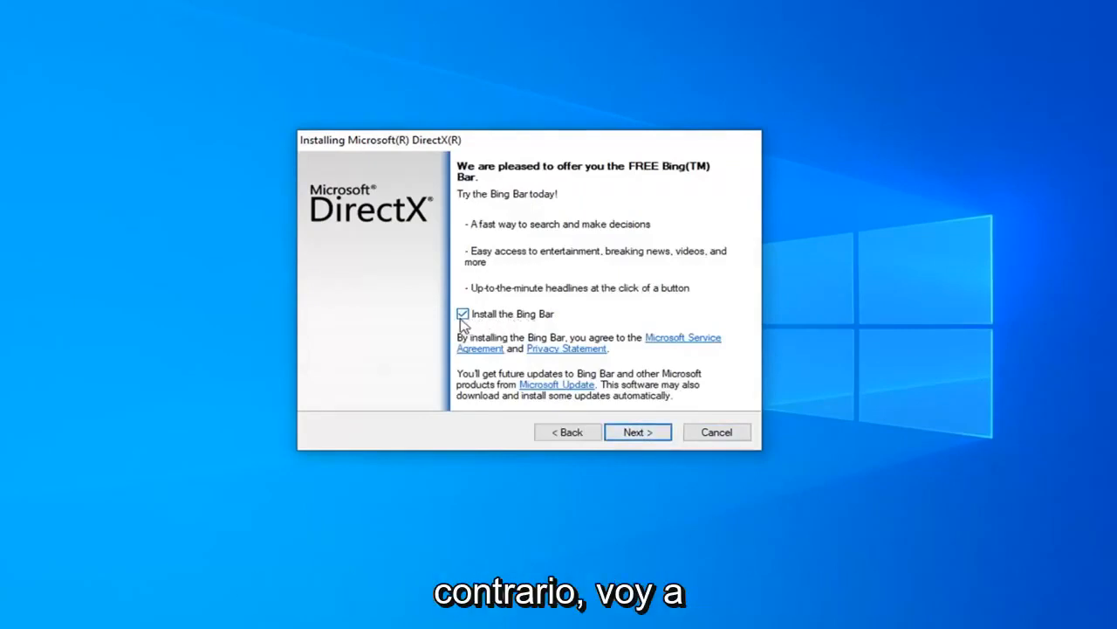
Step: Decline the Bing Bar offer, reaching the optional components list (44.1 MB)
click(637, 432)
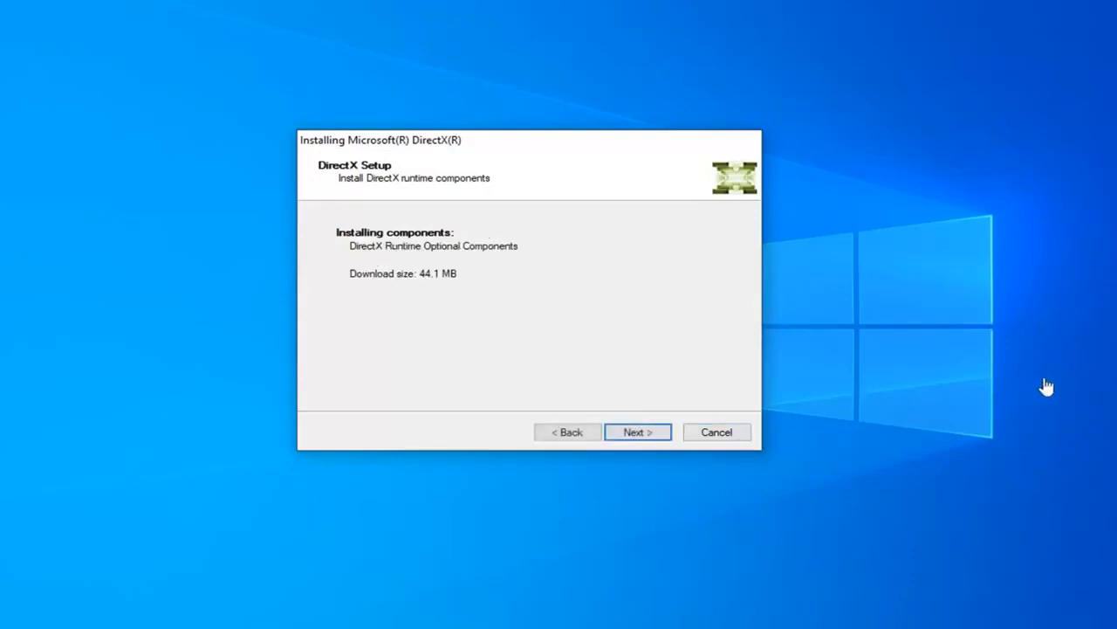
Step: Install the DirectX runtime components and finish the wizard once Installation Complete shows
click(638, 432)
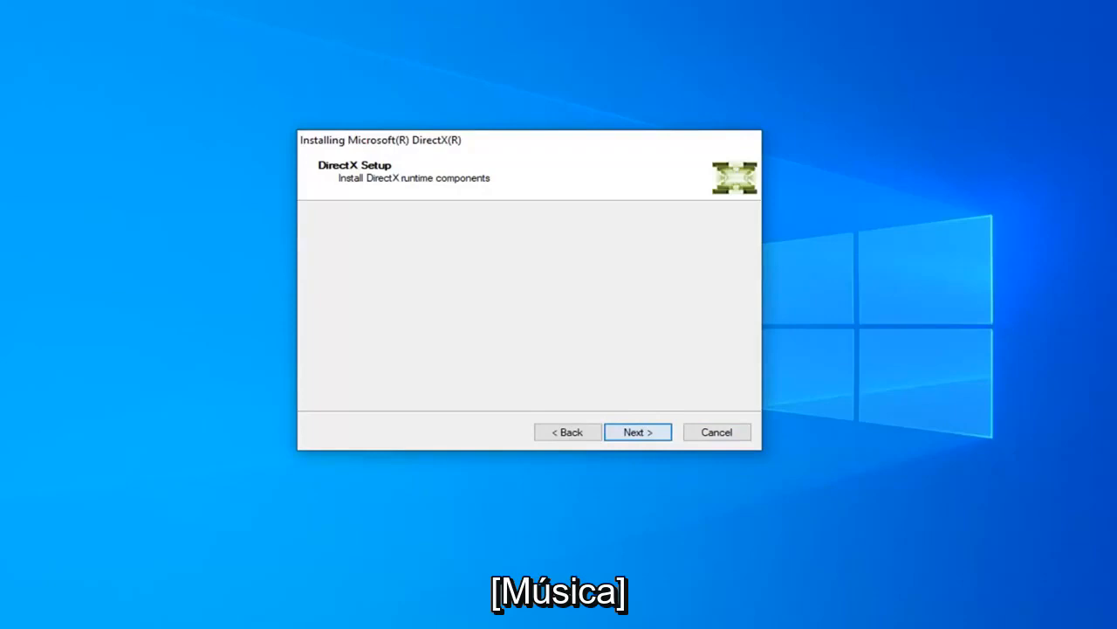
click(637, 431)
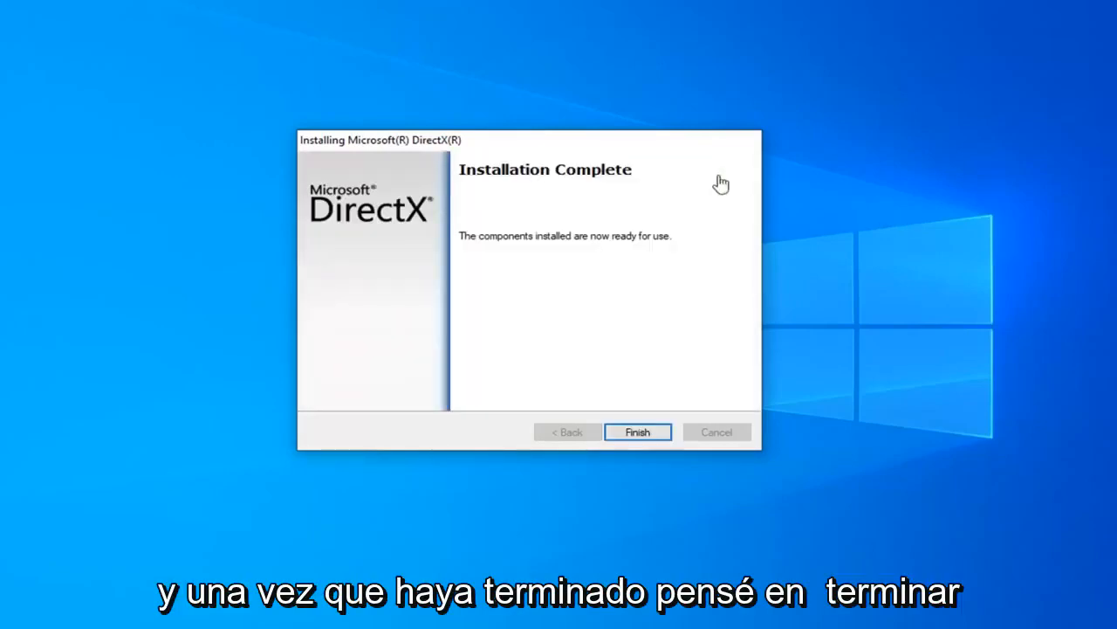
click(638, 431)
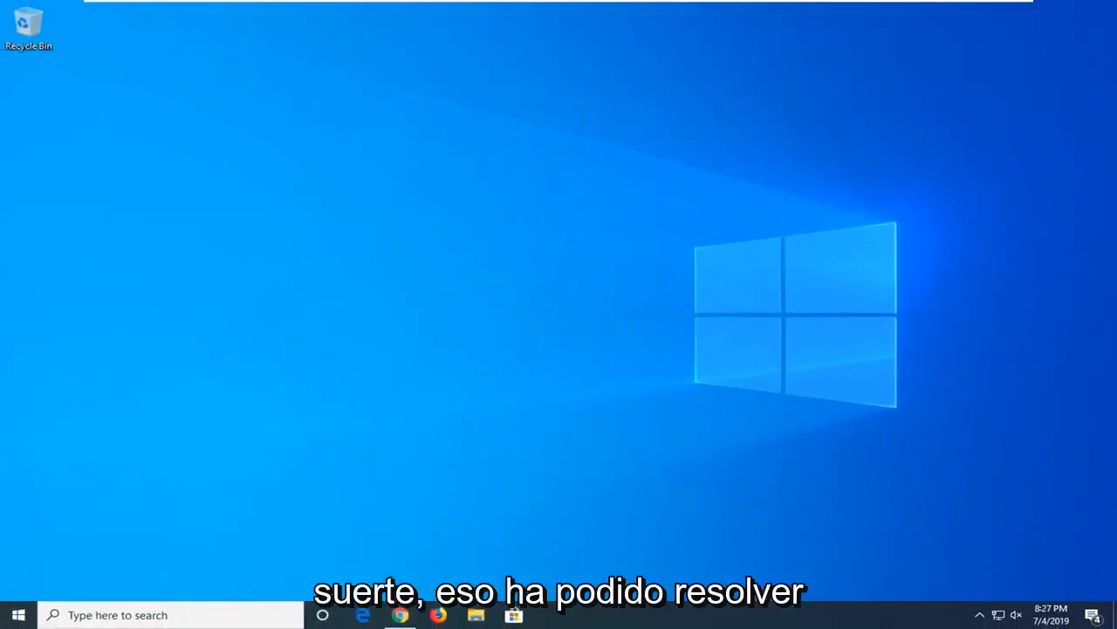